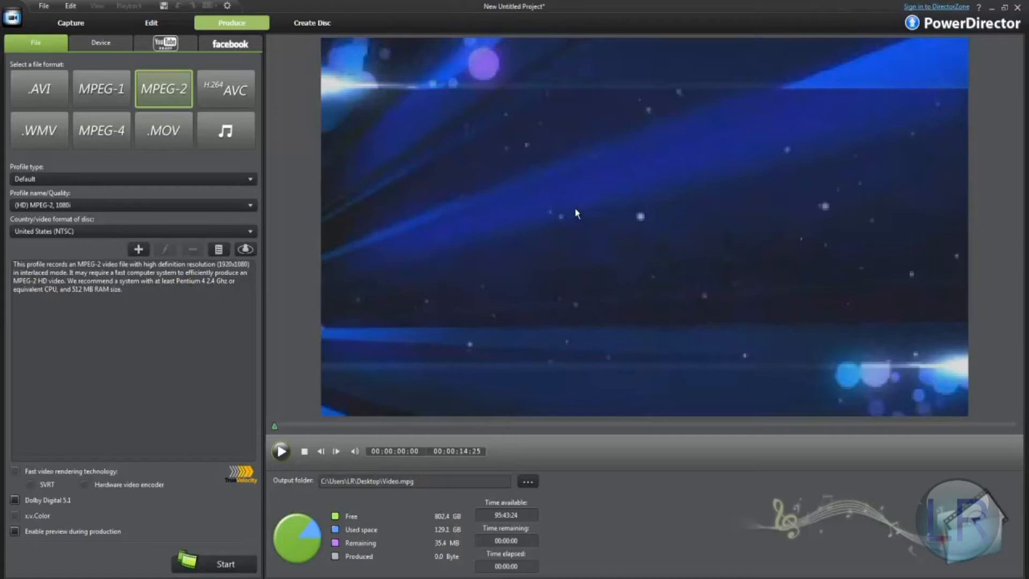
pyautogui.moveTo(569, 208)
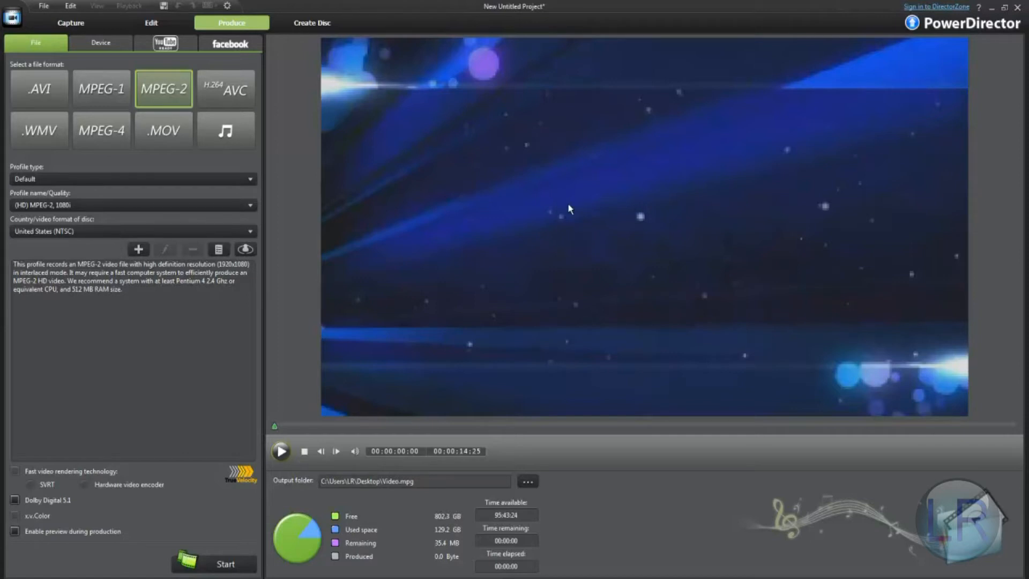
pyautogui.moveTo(178, 343)
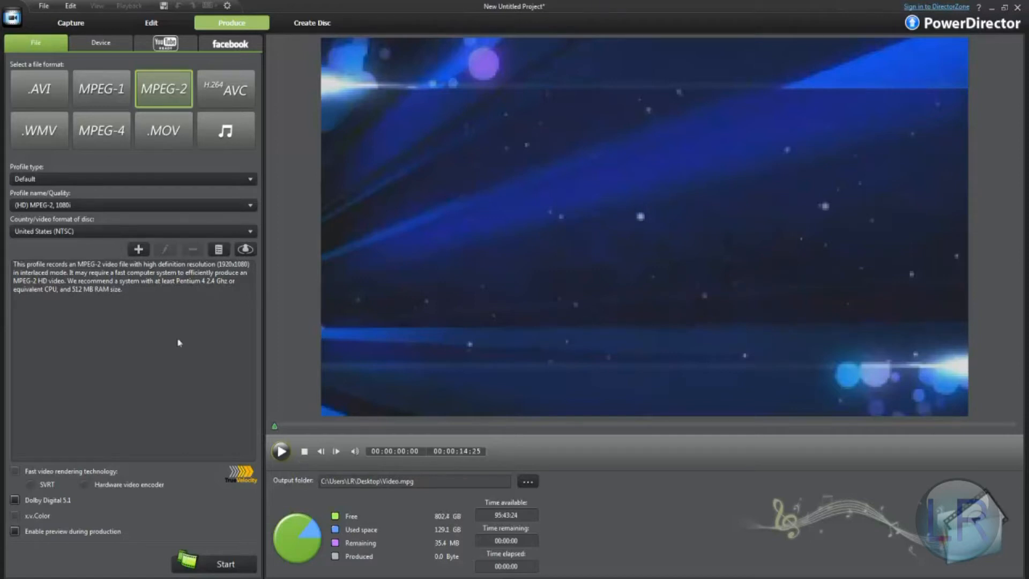
# Choose WMV with the Windows Media Video 9 FULL HD Quality (1920x1080) profile, comparing against MPEG-2.
pyautogui.click(131, 205)
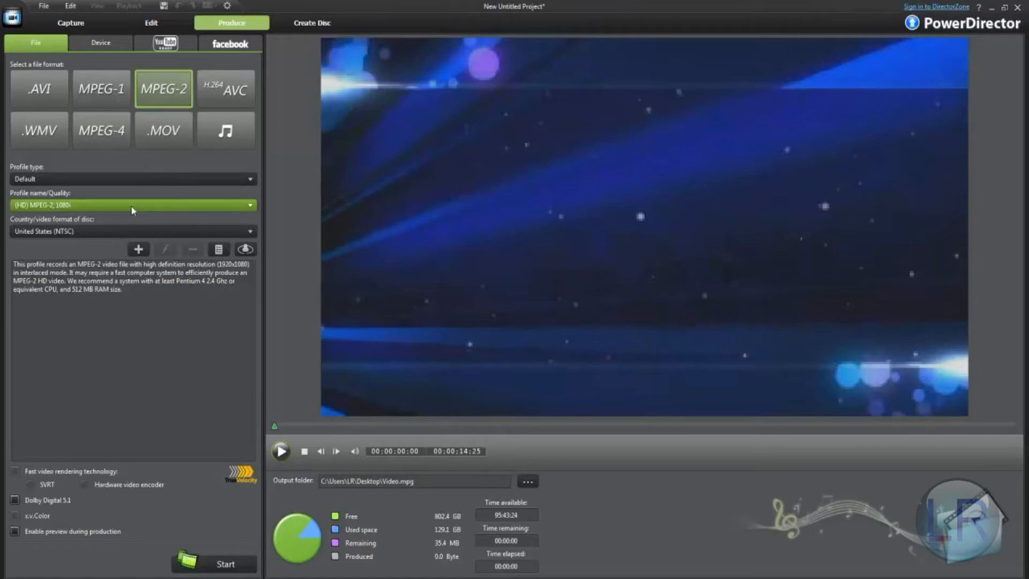
pyautogui.moveTo(132, 205)
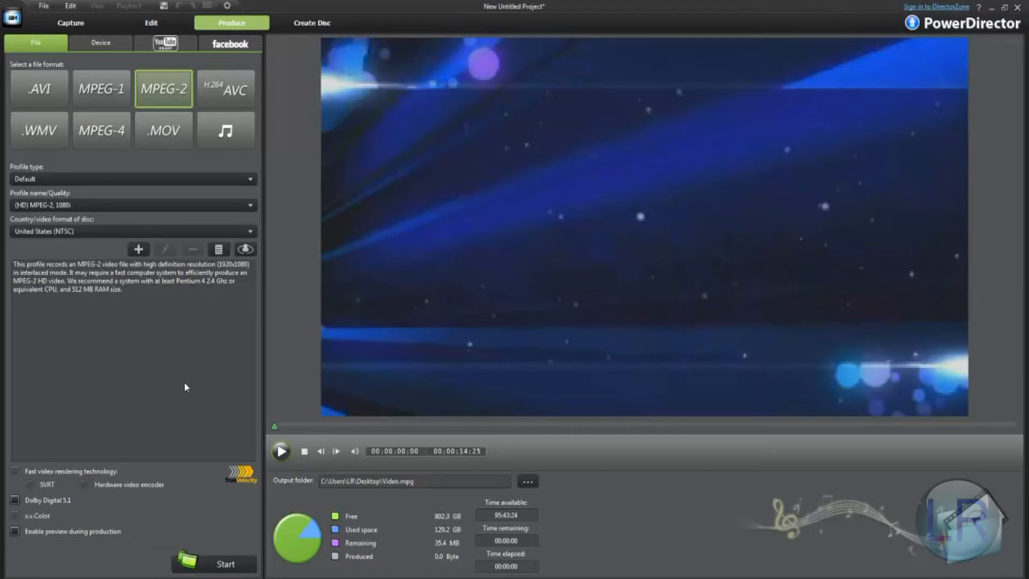
pyautogui.moveTo(141, 380)
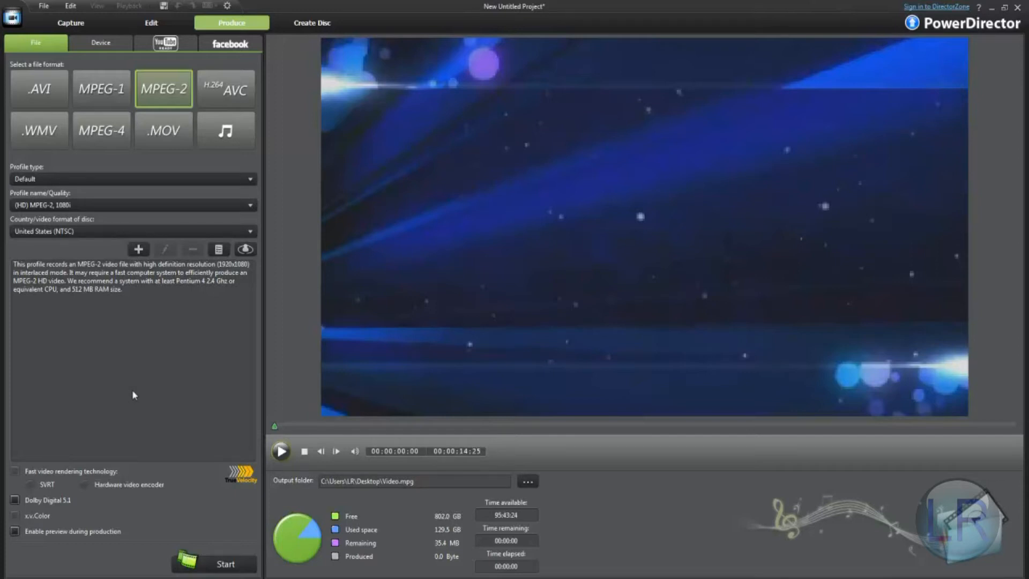
pyautogui.moveTo(161, 374)
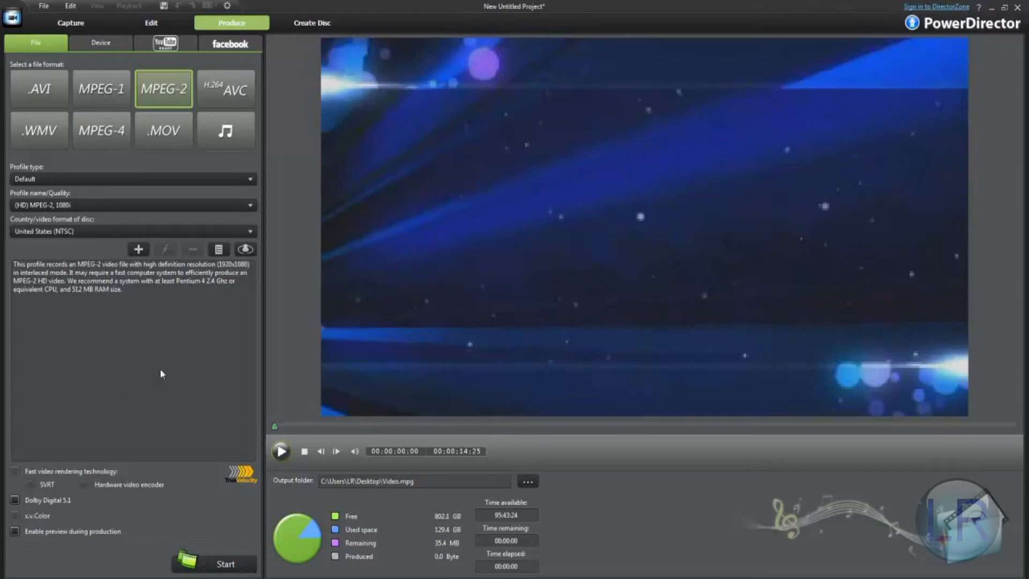
pyautogui.moveTo(158, 370)
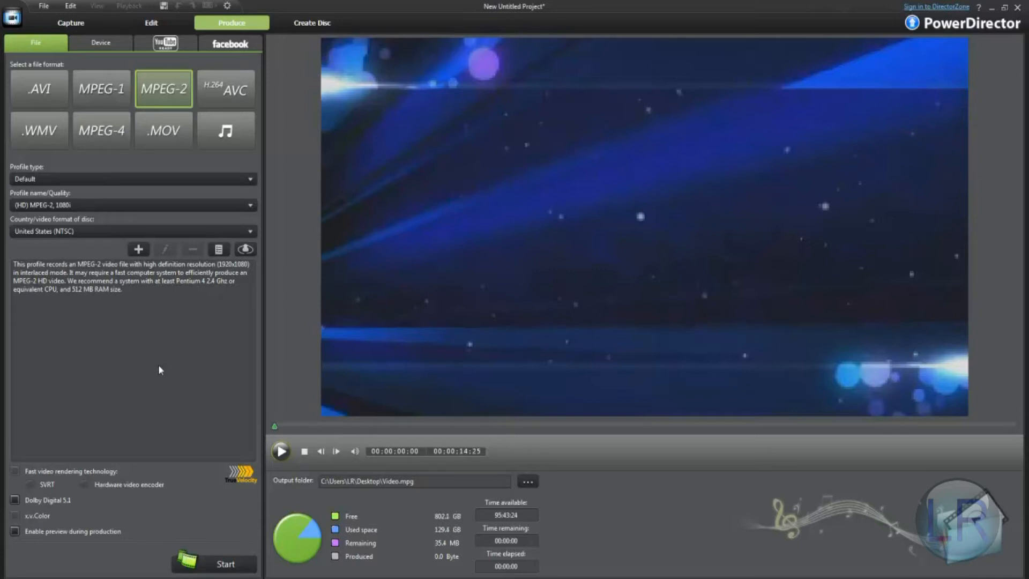
pyautogui.moveTo(103, 385)
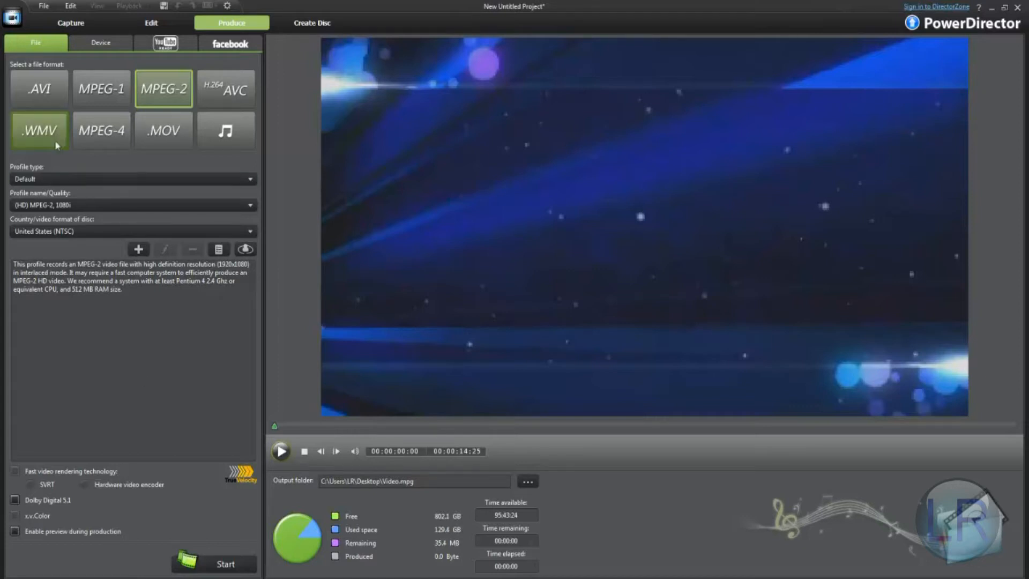
pyautogui.click(39, 131)
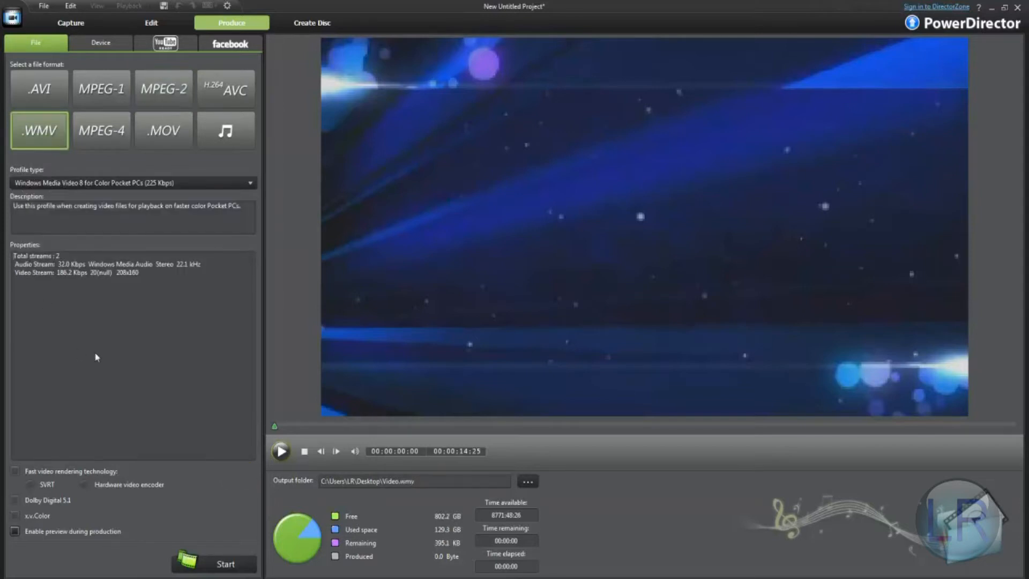
pyautogui.moveTo(100, 364)
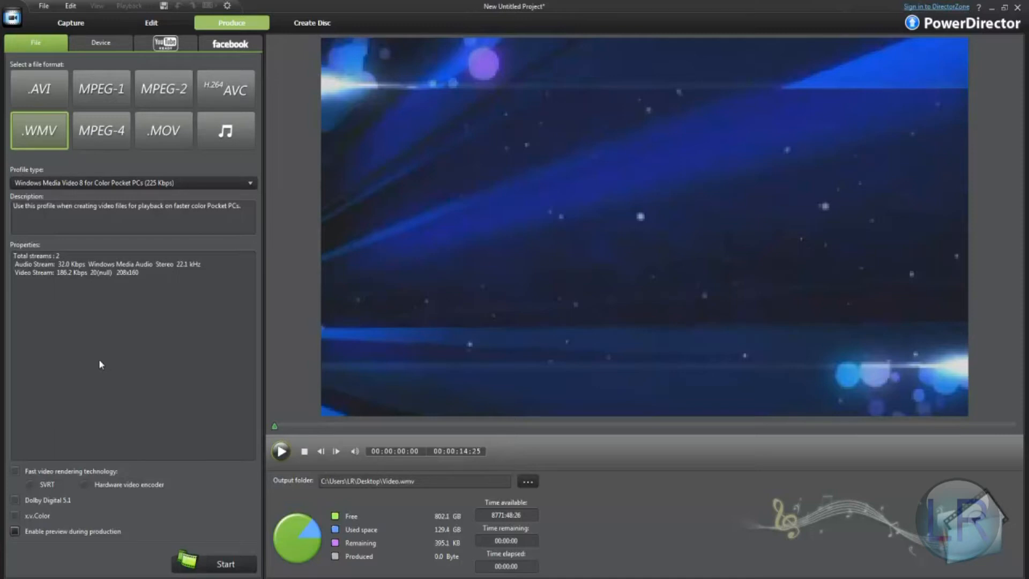
pyautogui.moveTo(412, 546)
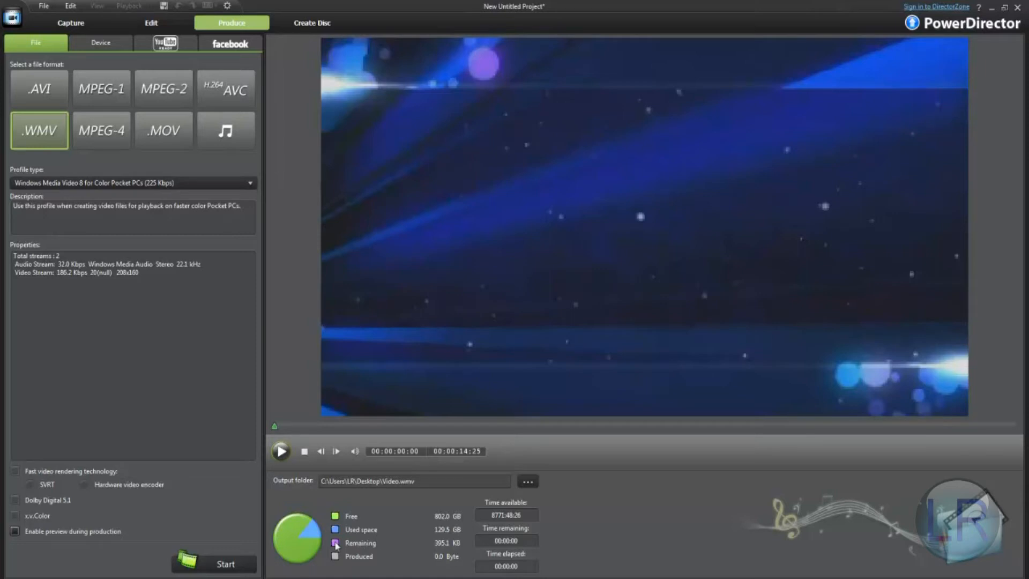
pyautogui.click(164, 89)
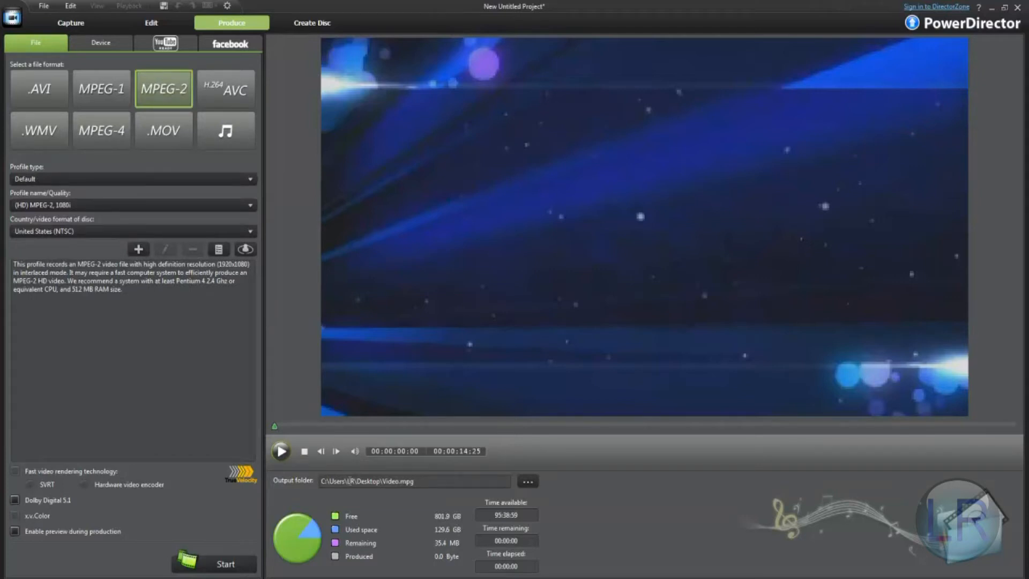
pyautogui.click(39, 129)
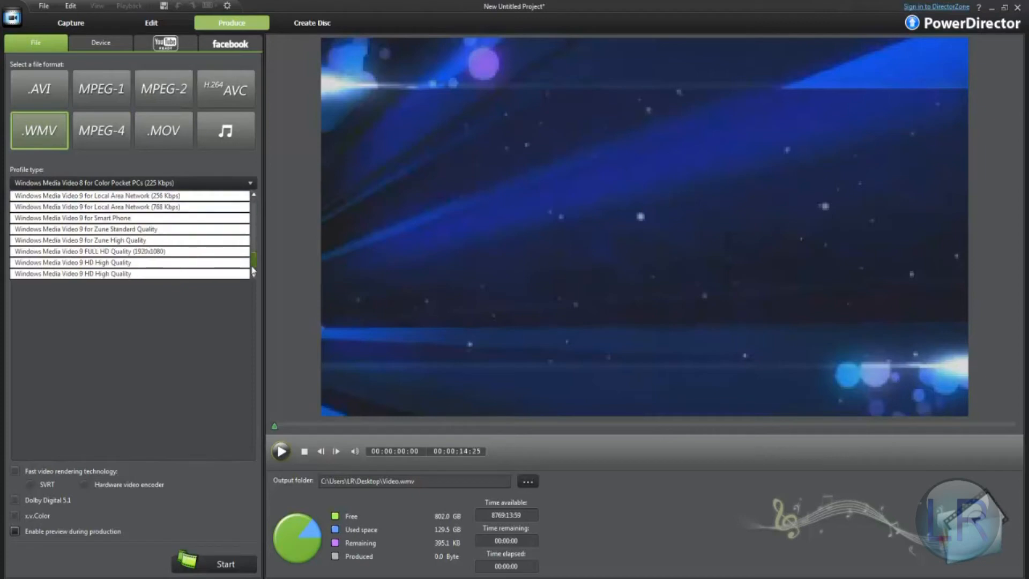
pyautogui.click(81, 250)
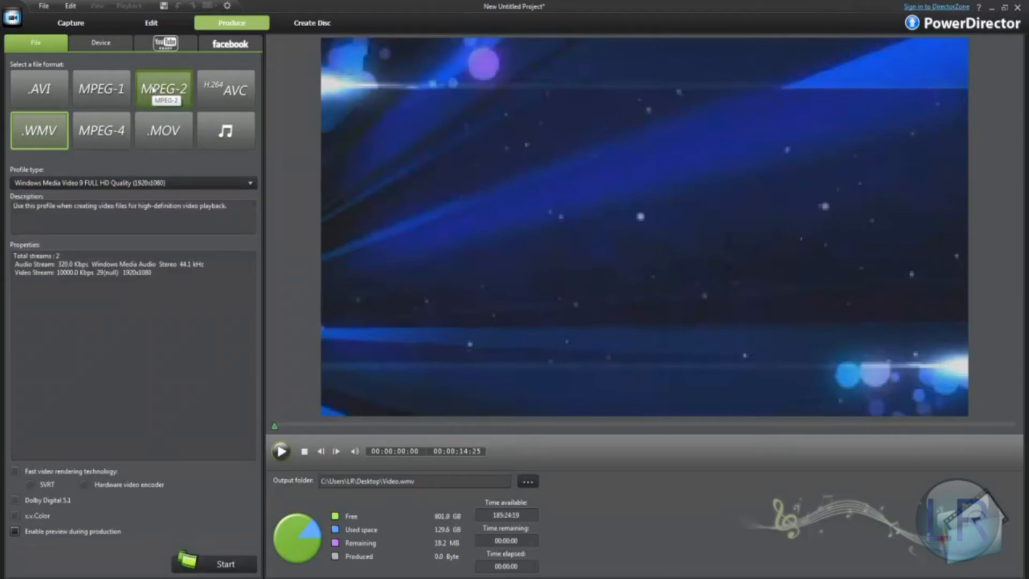
pyautogui.click(164, 89)
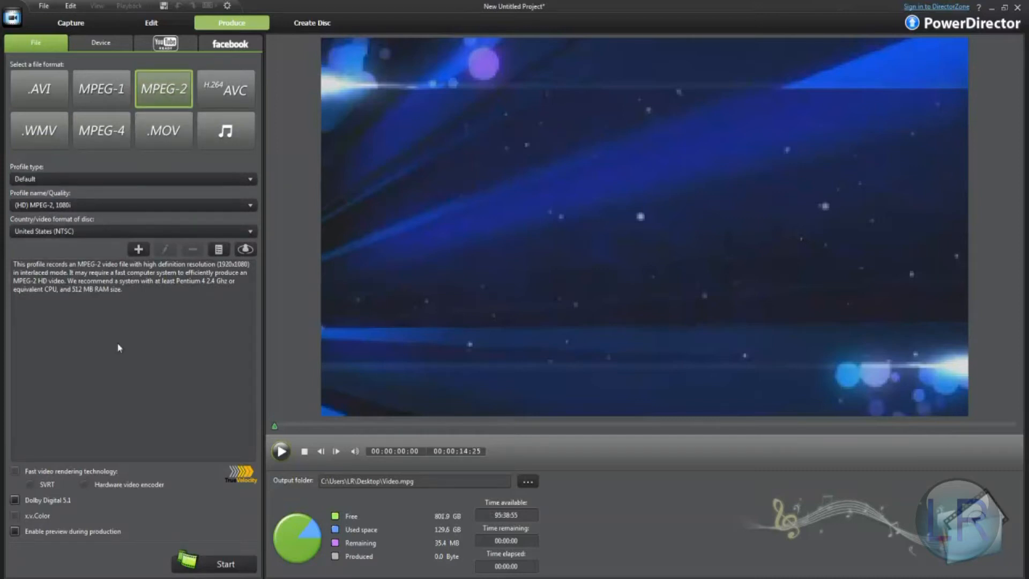
pyautogui.click(38, 130)
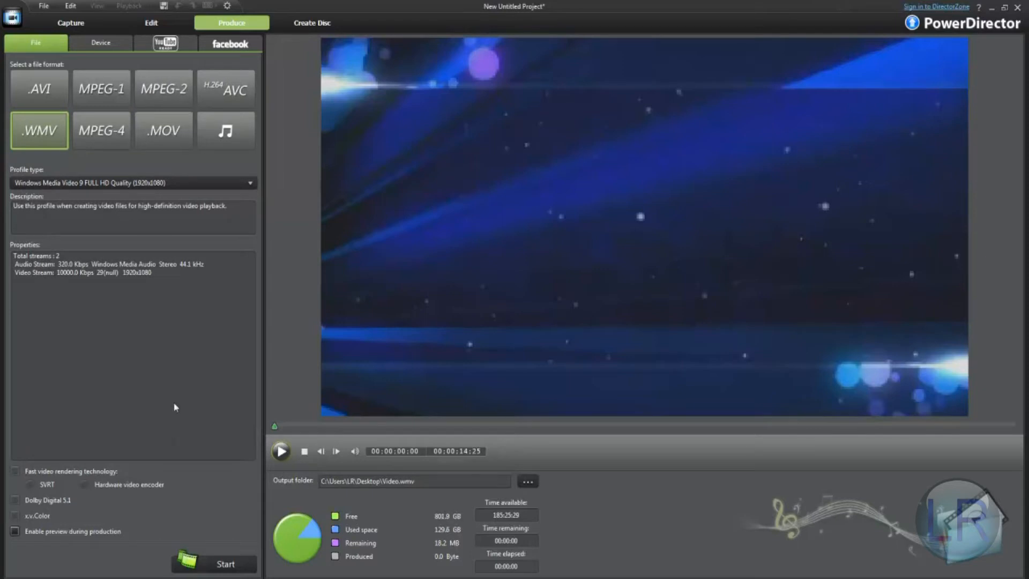
pyautogui.moveTo(155, 353)
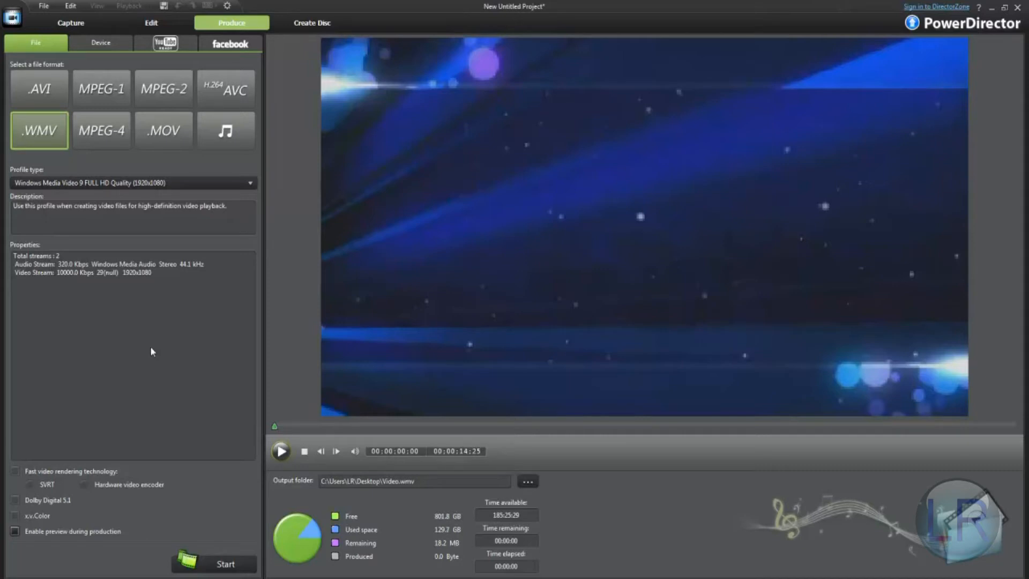
pyautogui.moveTo(151, 354)
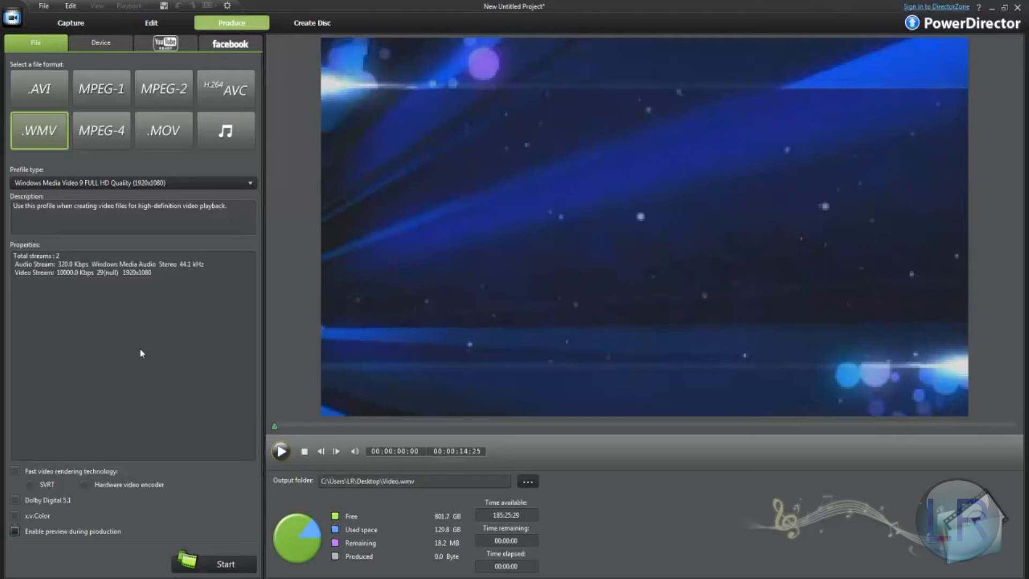
pyautogui.moveTo(154, 349)
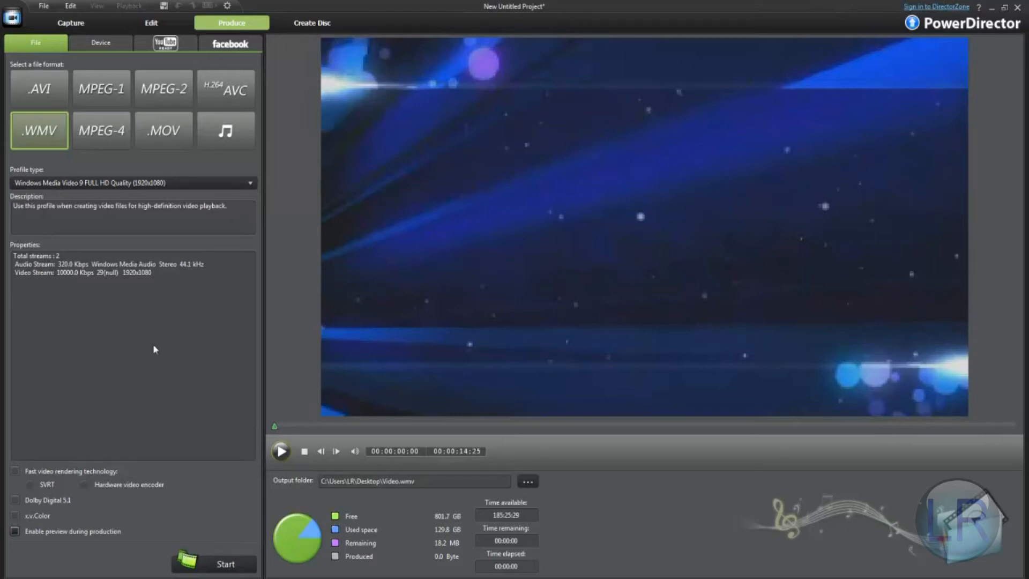
pyautogui.moveTo(116, 351)
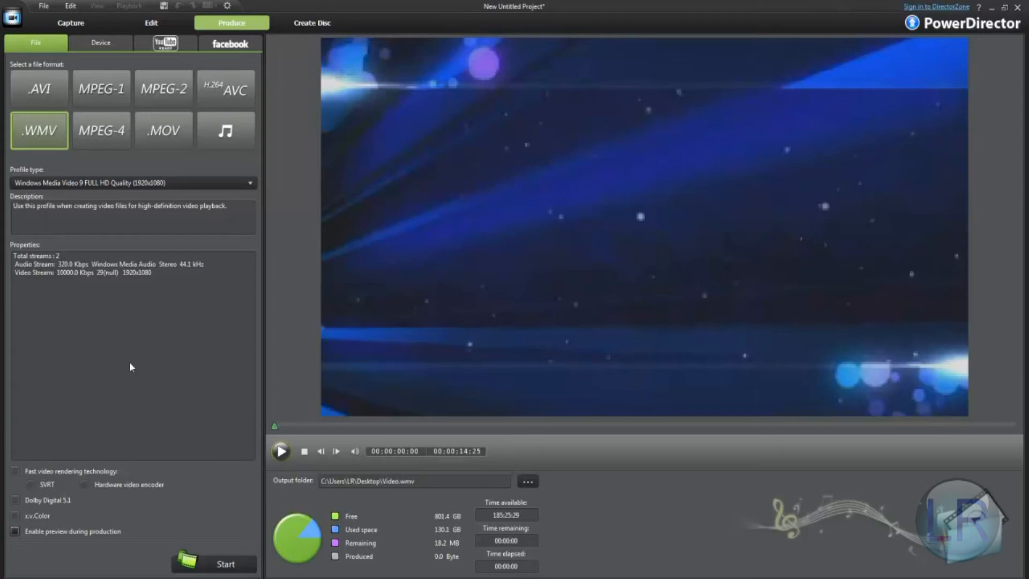
pyautogui.moveTo(131, 366)
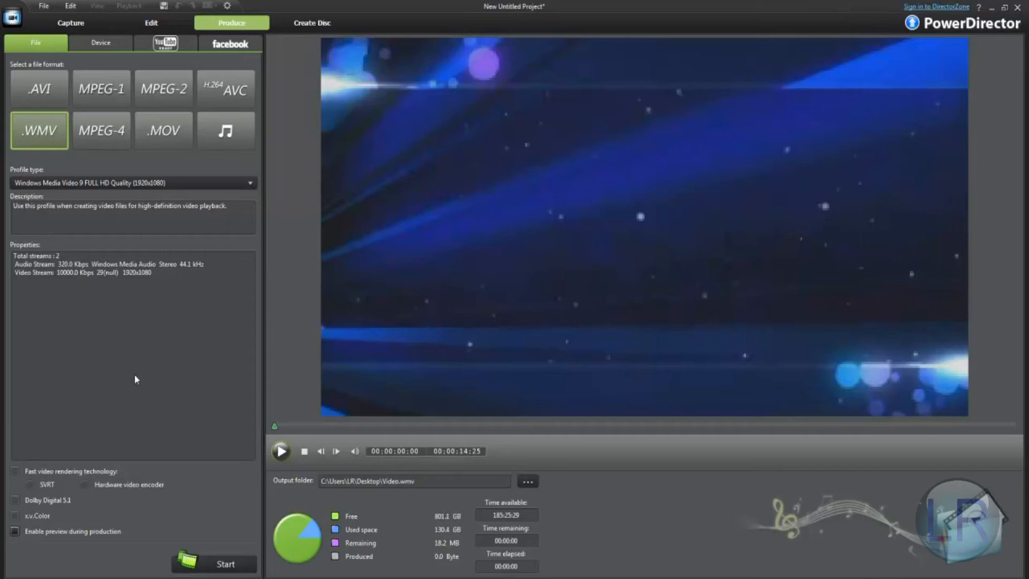
pyautogui.moveTo(186, 341)
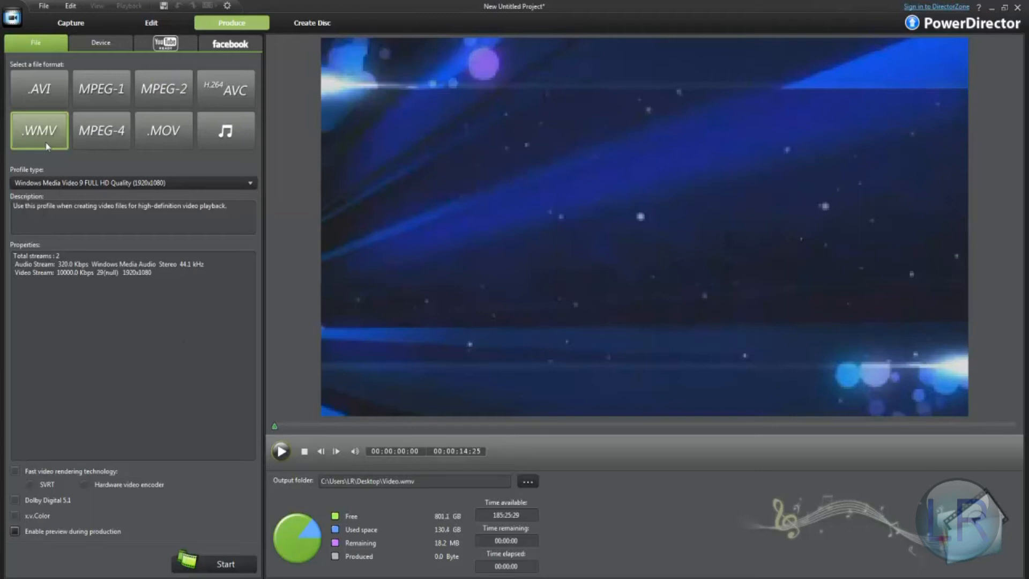
pyautogui.moveTo(141, 356)
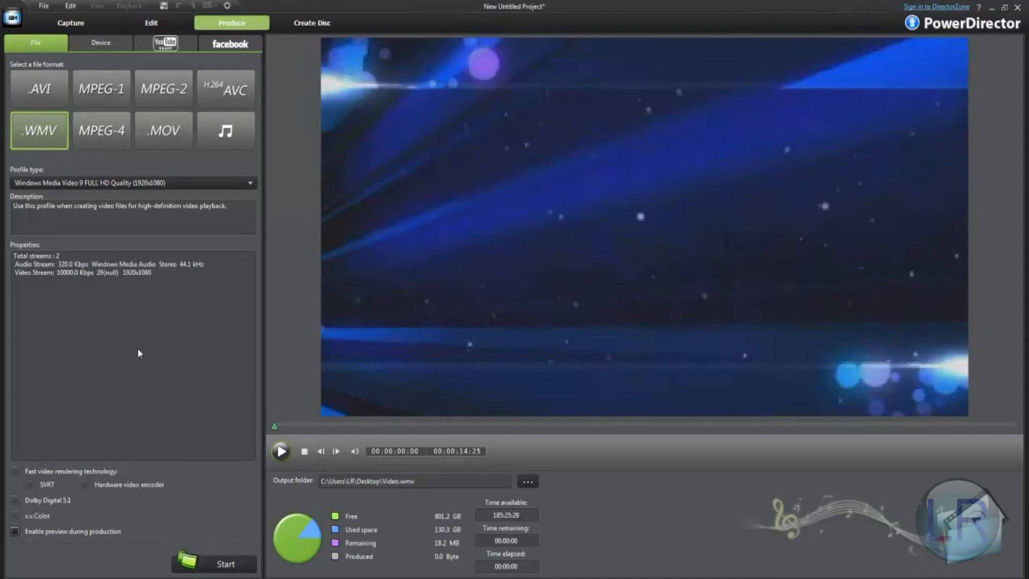
pyautogui.moveTo(98, 382)
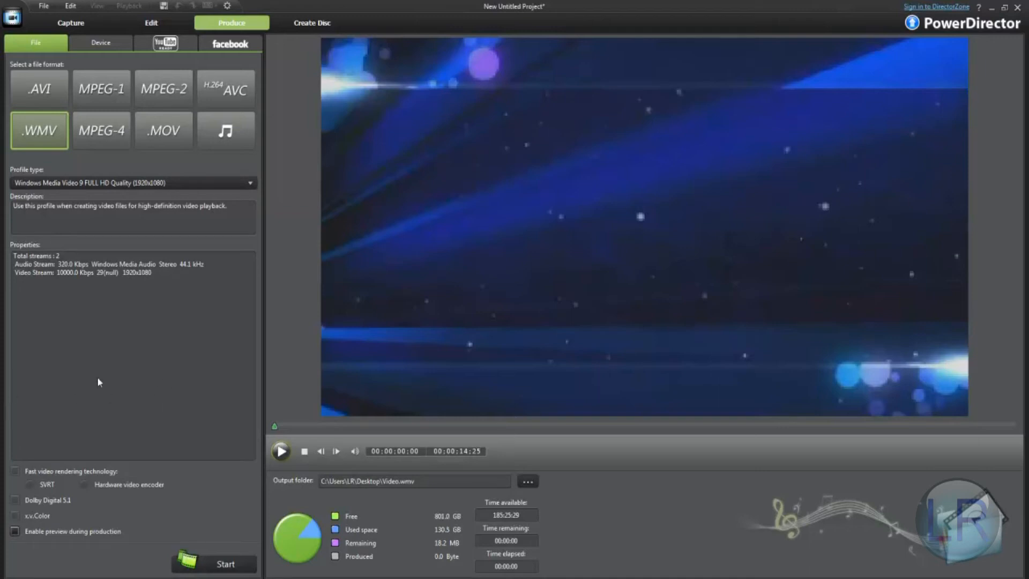
# Select AVI output with the DV-AVI profile type at NTSC quality (50.9 MB estimate).
pyautogui.click(39, 89)
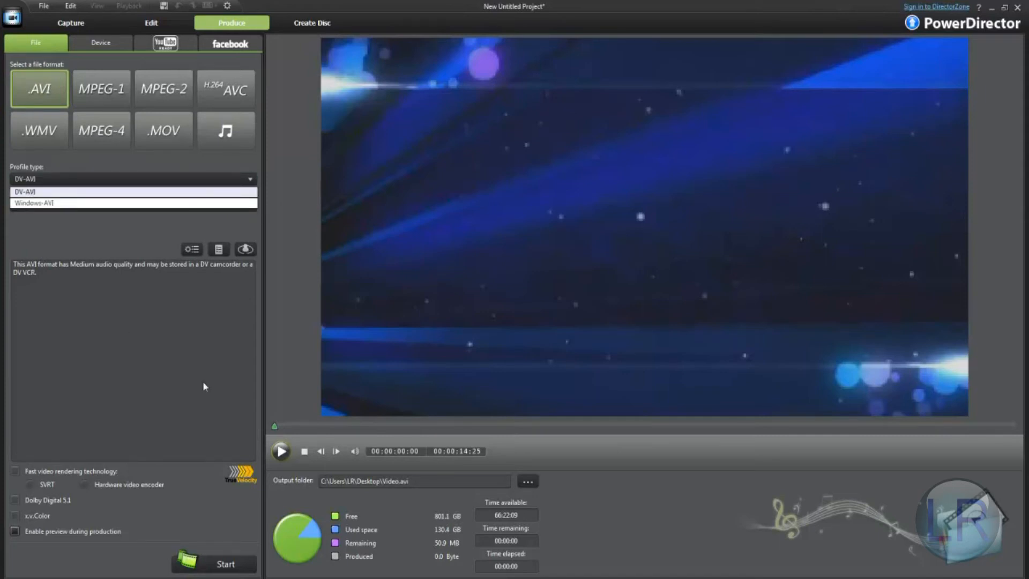
pyautogui.moveTo(139, 358)
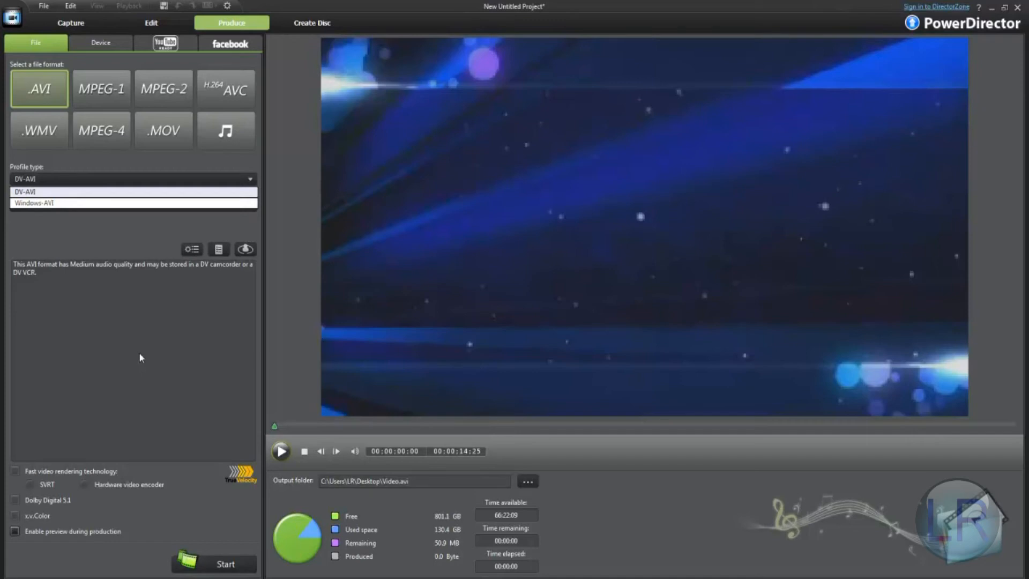
pyautogui.moveTo(147, 342)
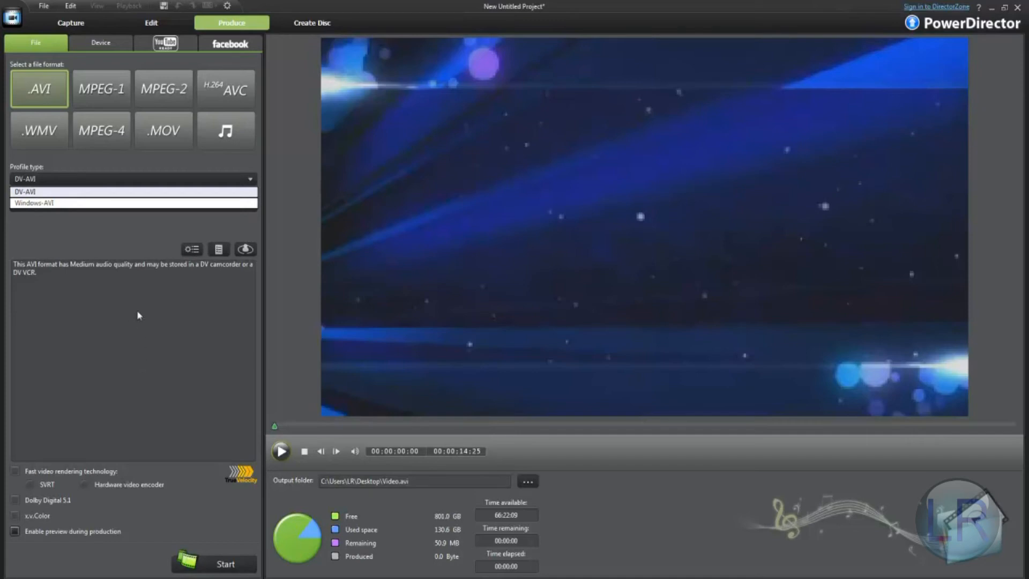
pyautogui.click(25, 191)
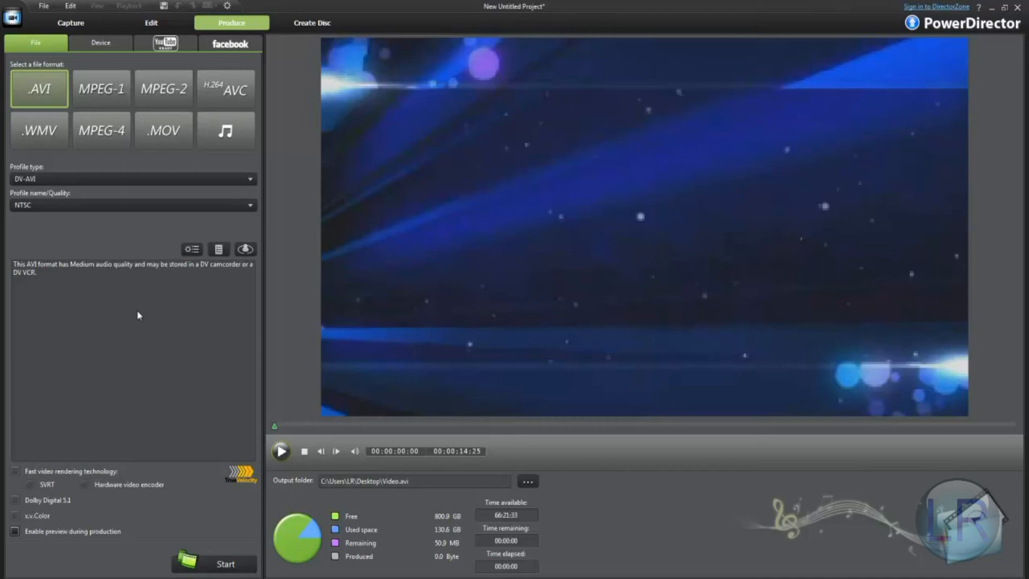
pyautogui.moveTo(120, 327)
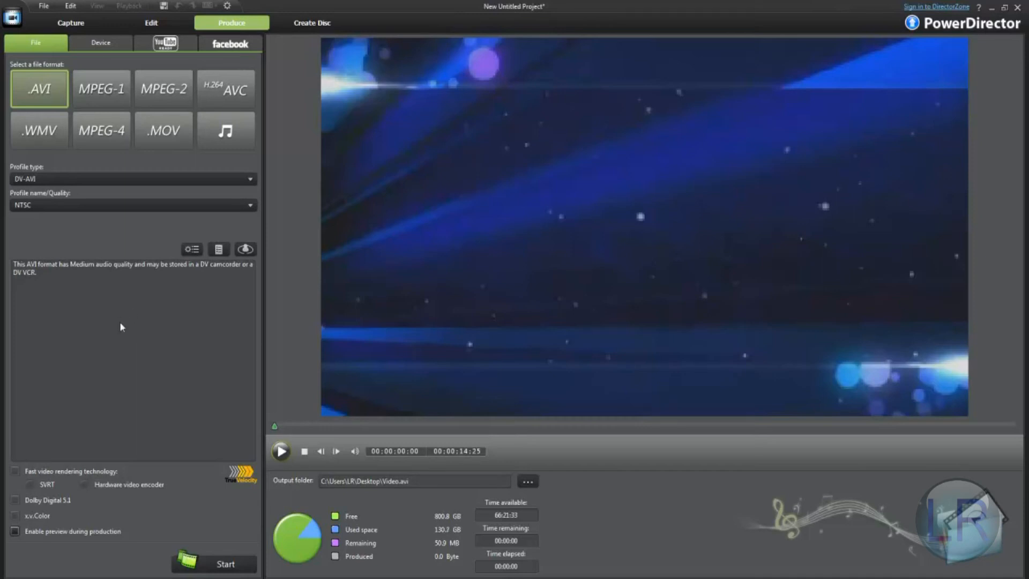
pyautogui.moveTo(91, 298)
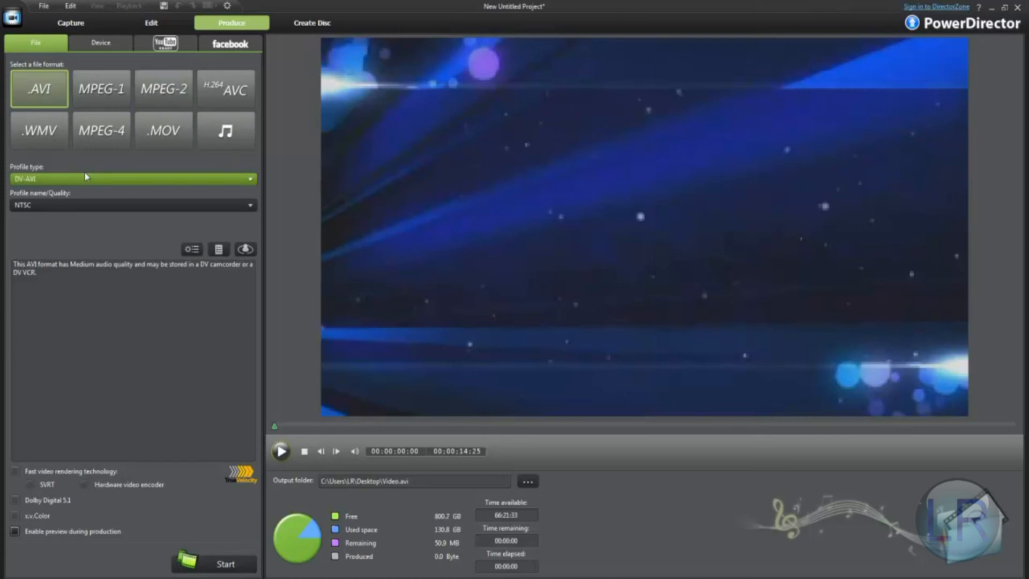
pyautogui.moveTo(38, 130)
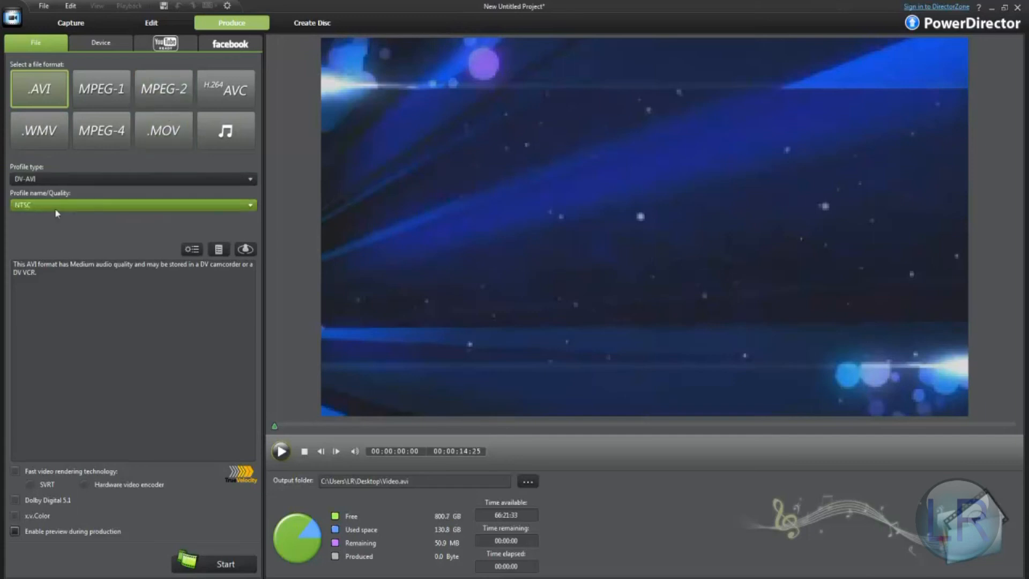
pyautogui.moveTo(39, 130)
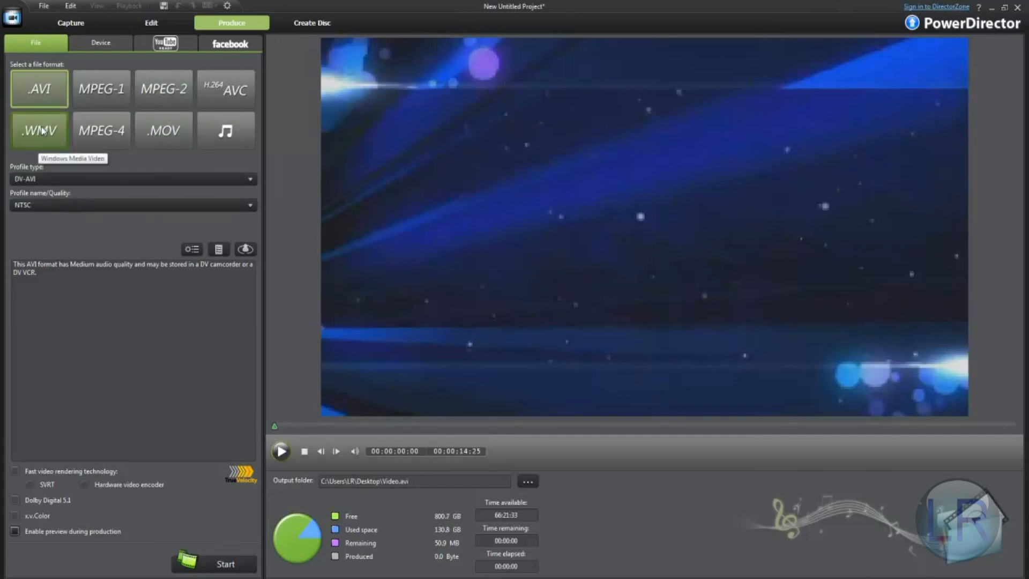
# Check MPEG-4, then pick MOV with the QuickTime FULL HD Quality profile.
pyautogui.click(101, 129)
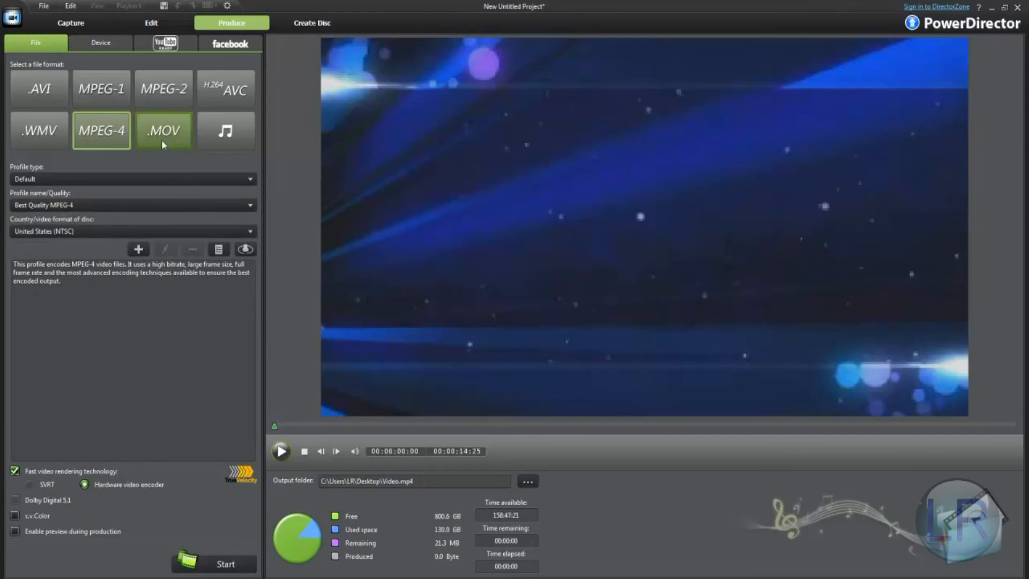
pyautogui.click(163, 130)
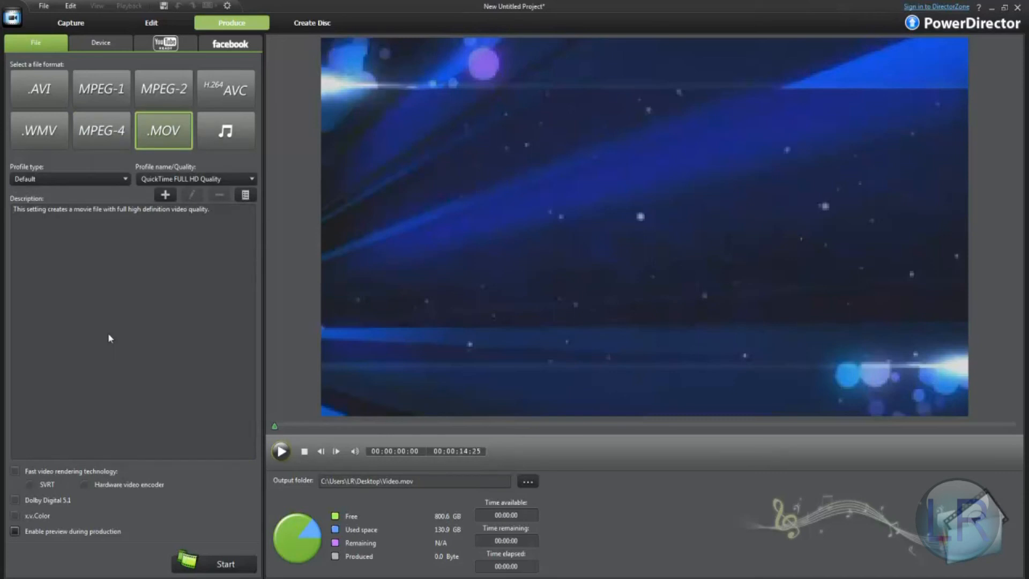
pyautogui.click(193, 179)
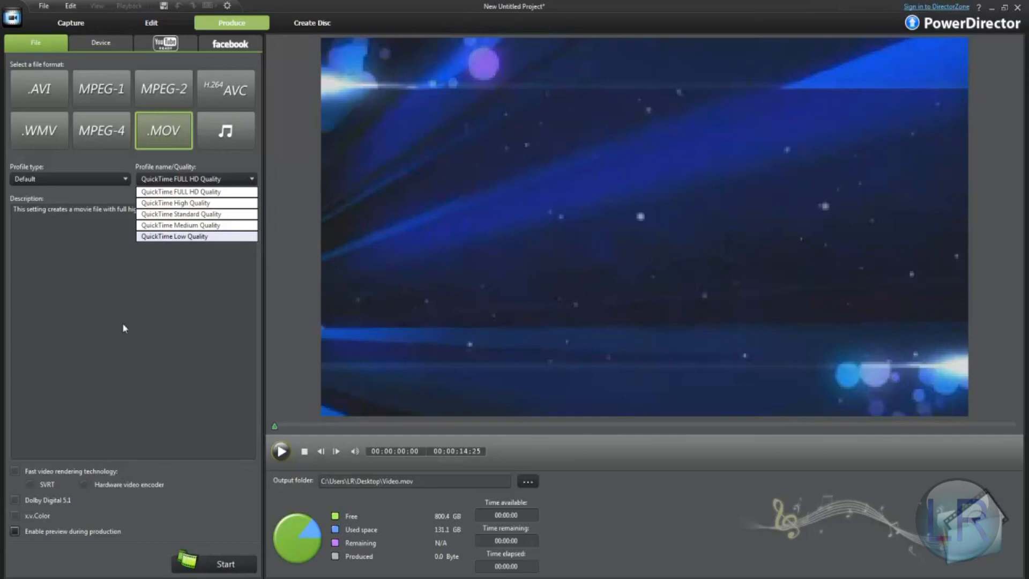
pyautogui.click(196, 191)
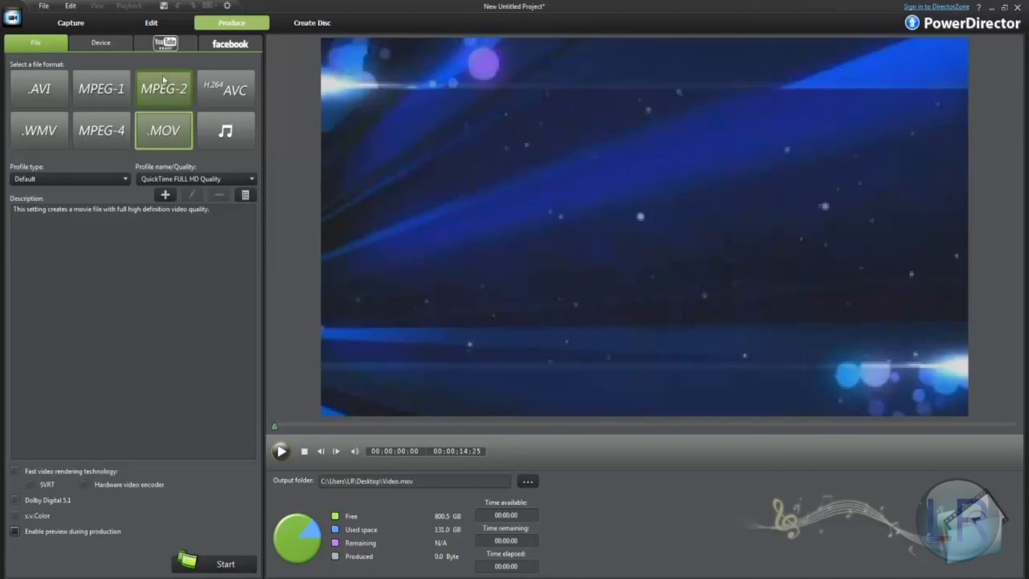
pyautogui.moveTo(39, 129)
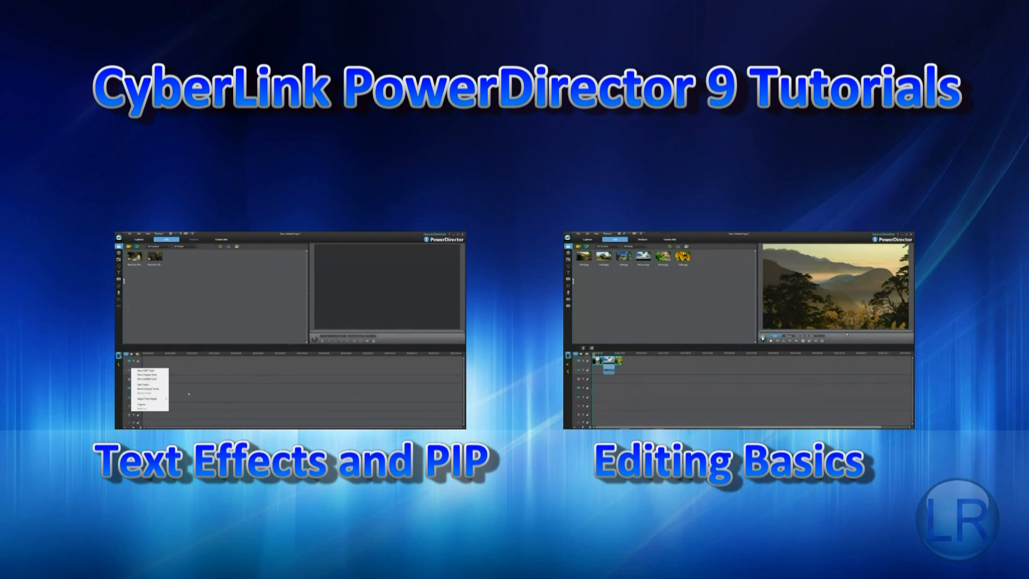
pyautogui.click(148, 383)
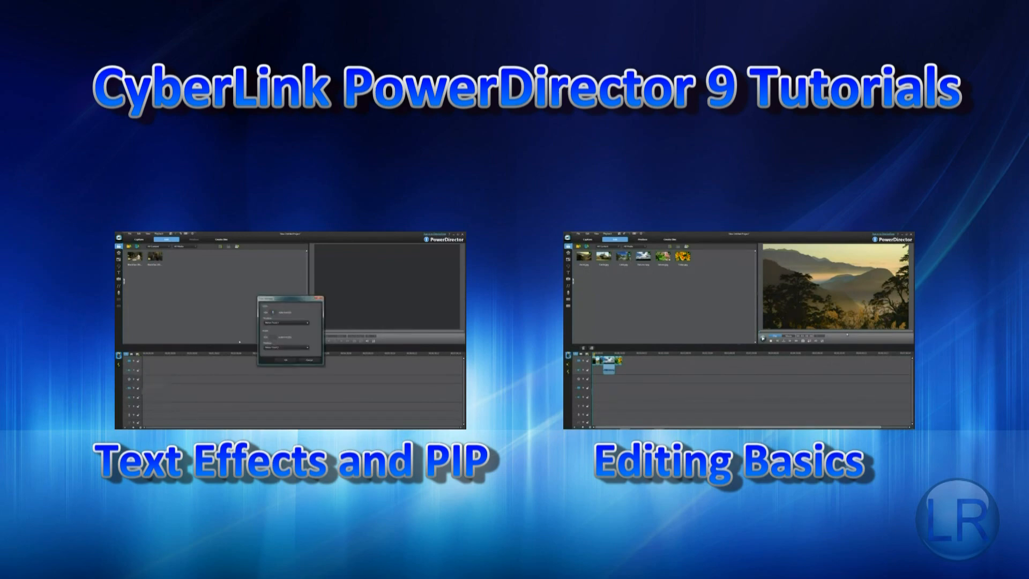